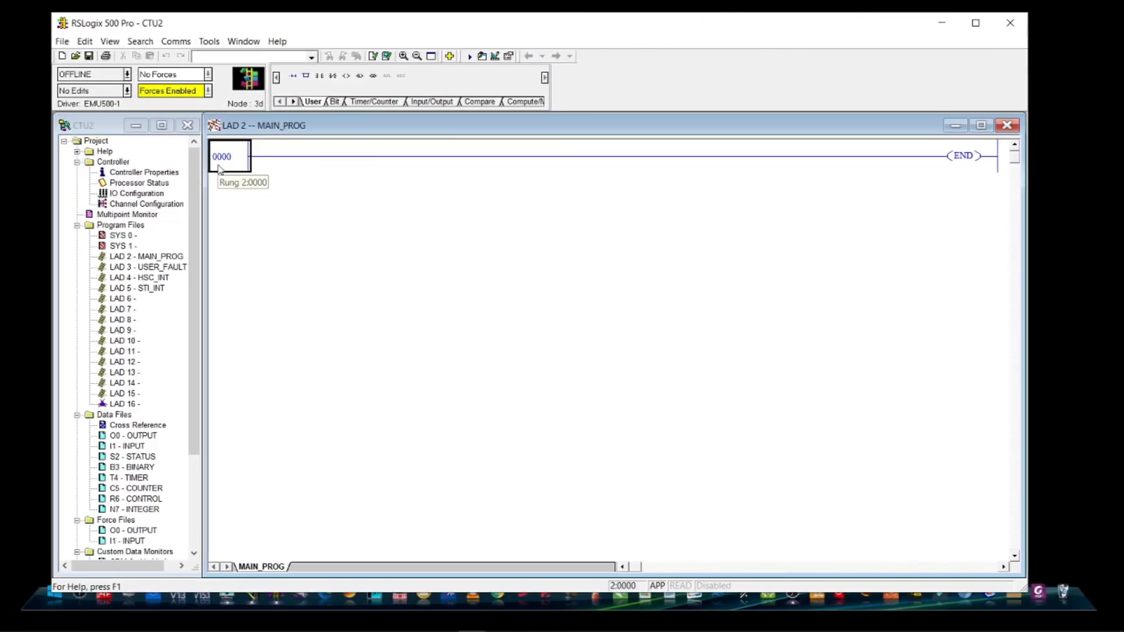
Add XIC contact I:0/0 described 'Switch' on rung 0000, feeding CTD counter C5:0 preset -3.
left_click(230, 156)
type("I")
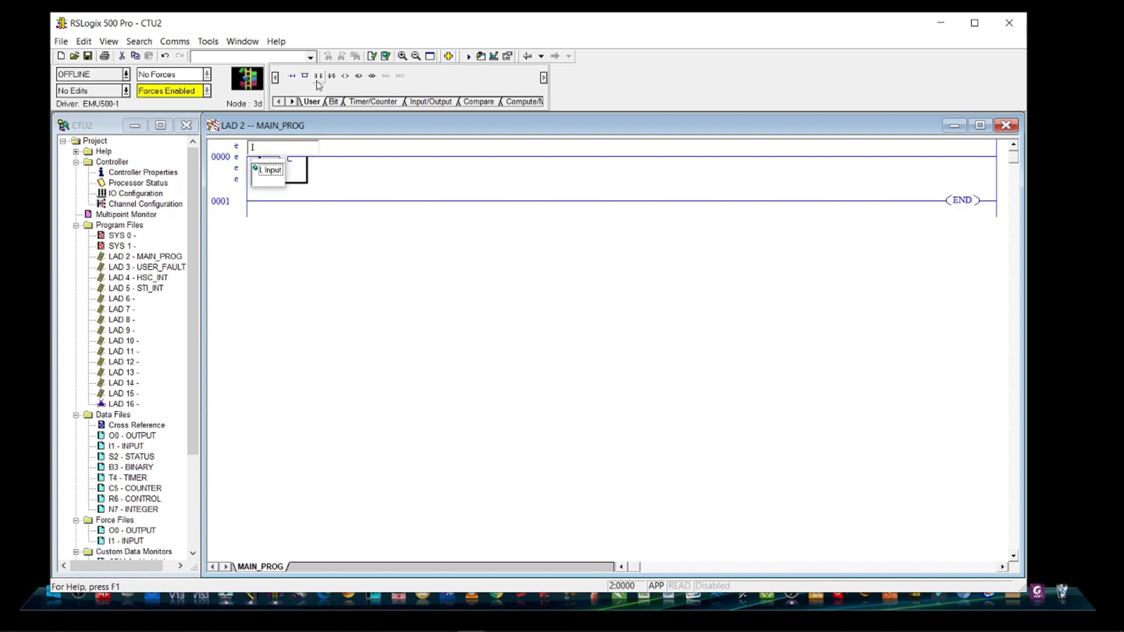
type(":0/0")
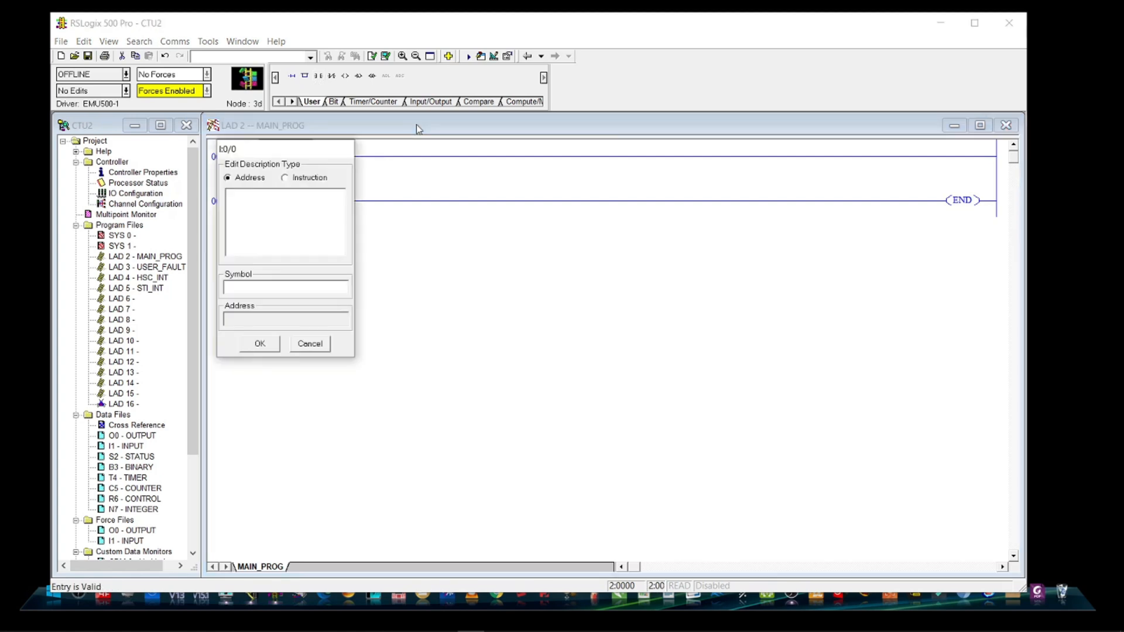
type("Switch")
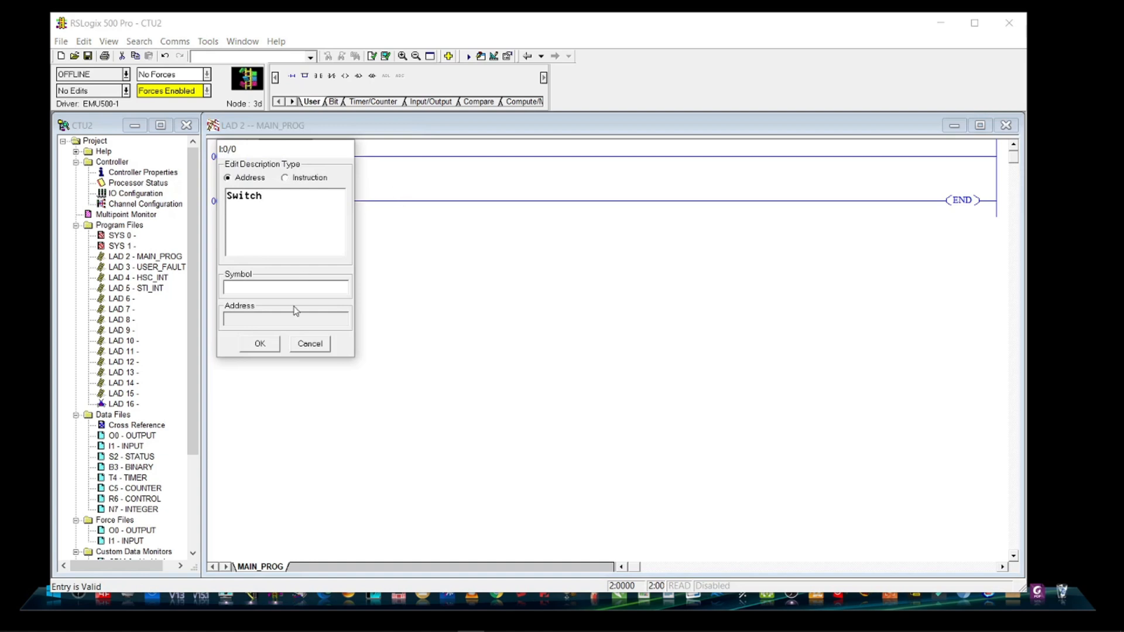
left_click(259, 343)
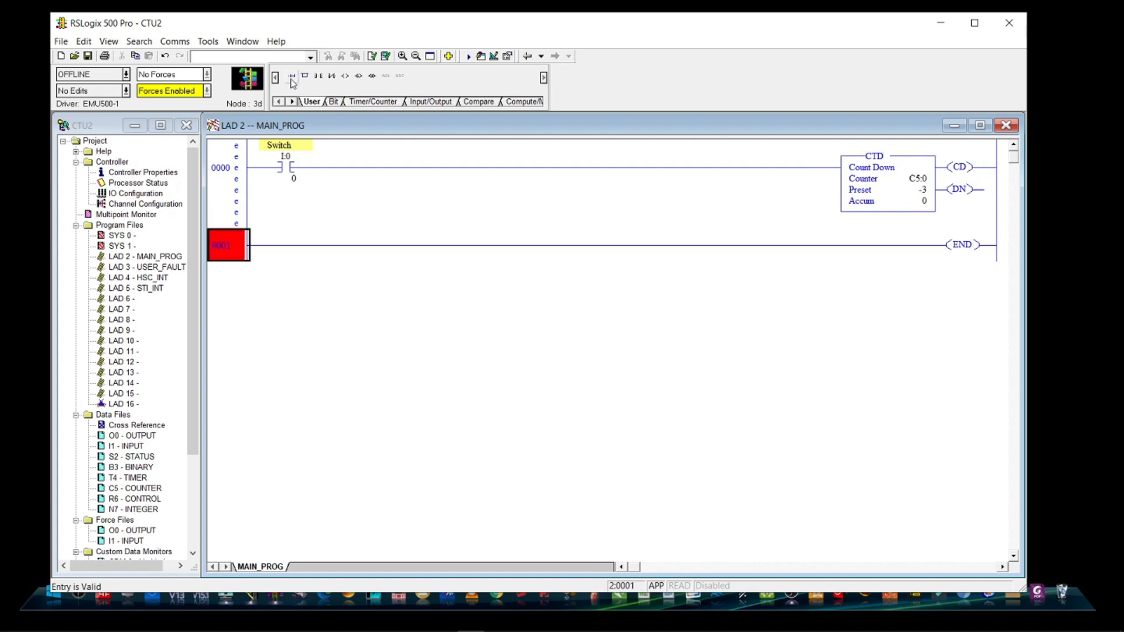
Add rungs with XIC C5:0/CD driving OTE O:0/0 and XIC C5:0/DN driving OTE O:0/1.
left_click(315, 76)
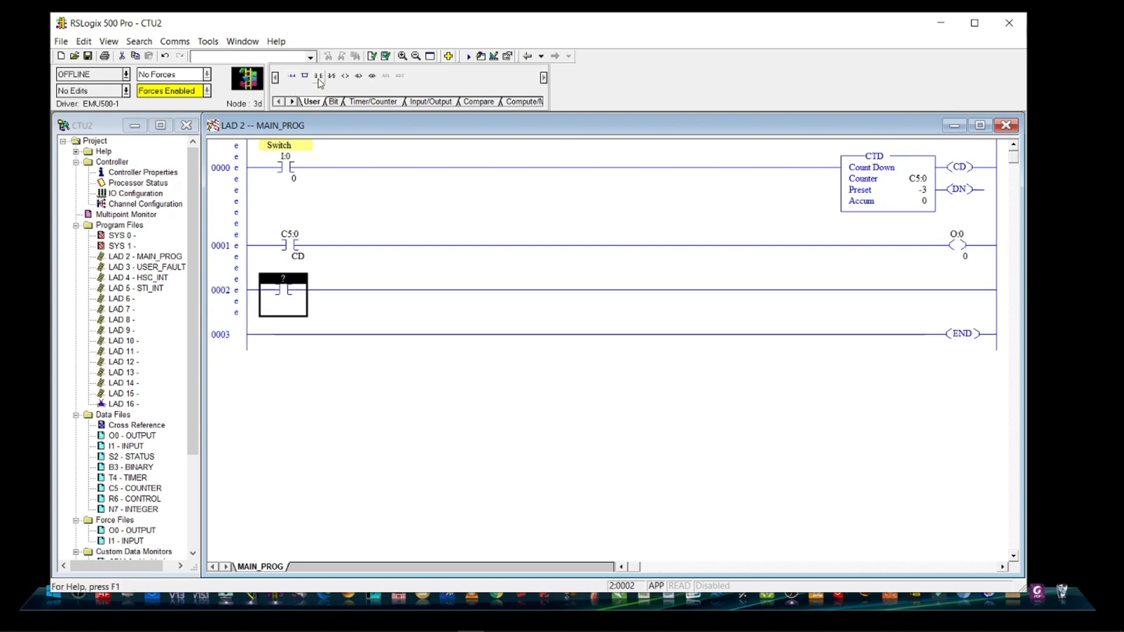
type("C")
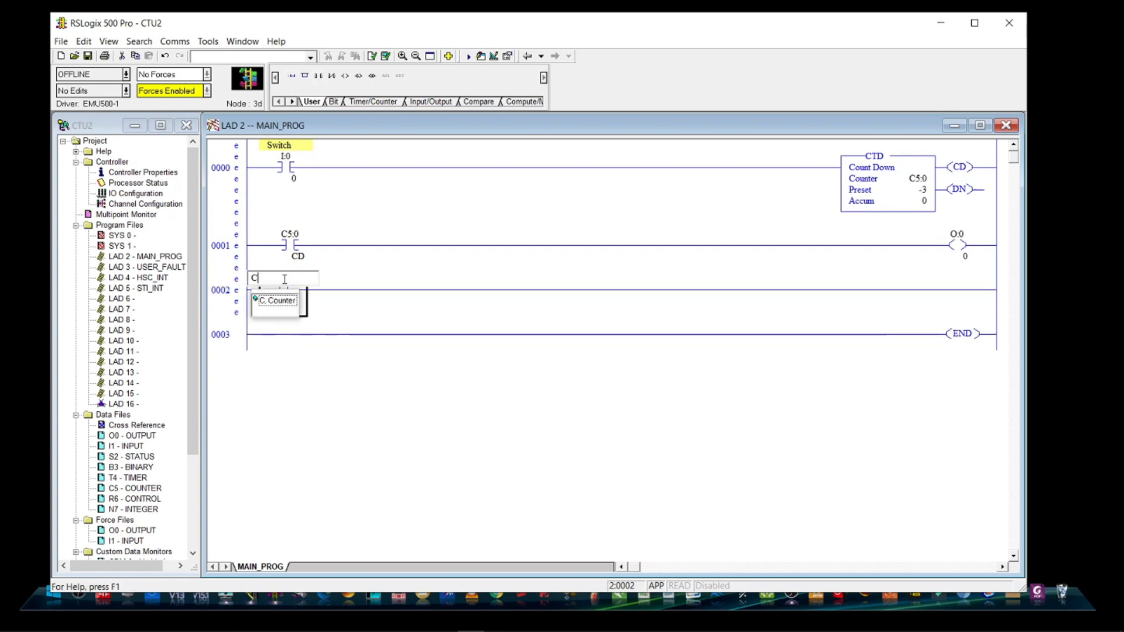
type("5:0/DN")
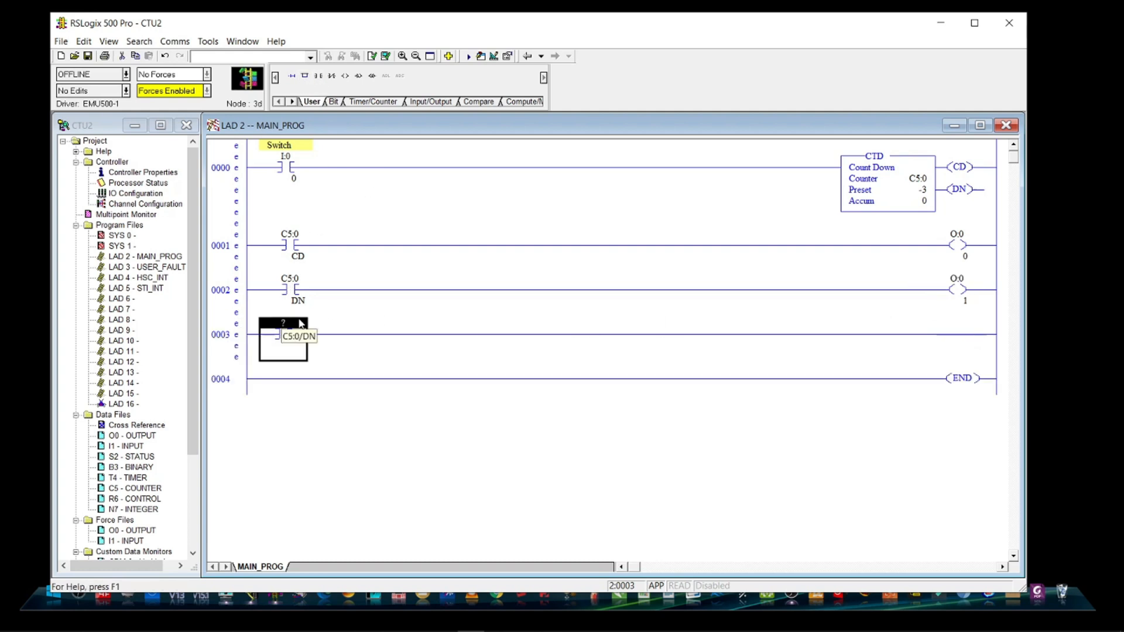
Add XIC I:0/1 on rung 0003 driving a RES instruction addressed C5:0.
type("I")
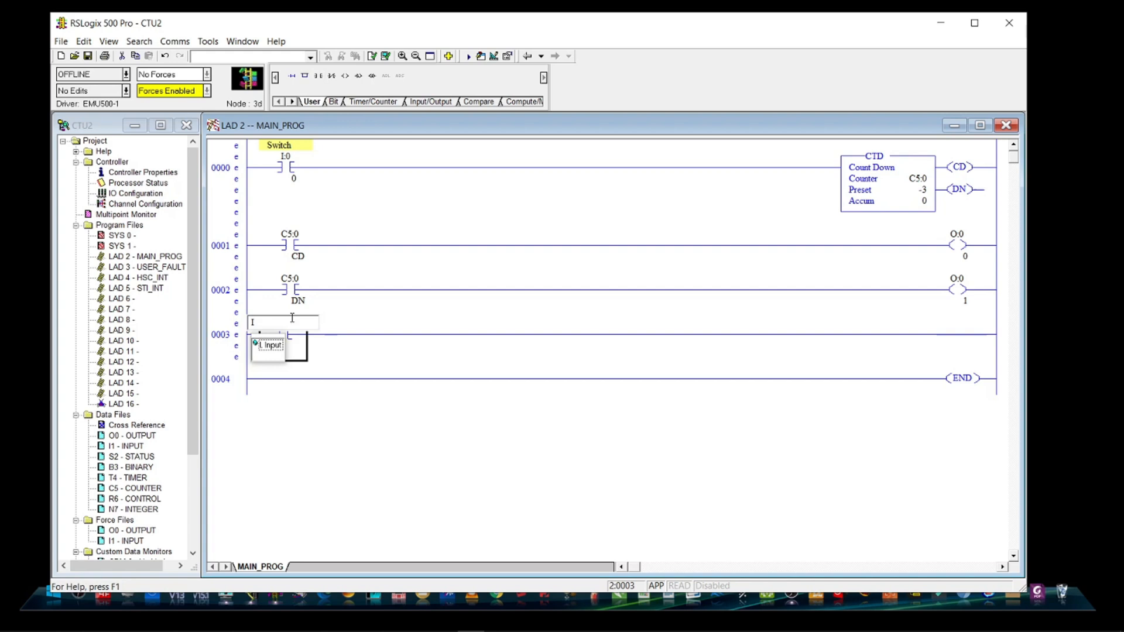
type(":0/1")
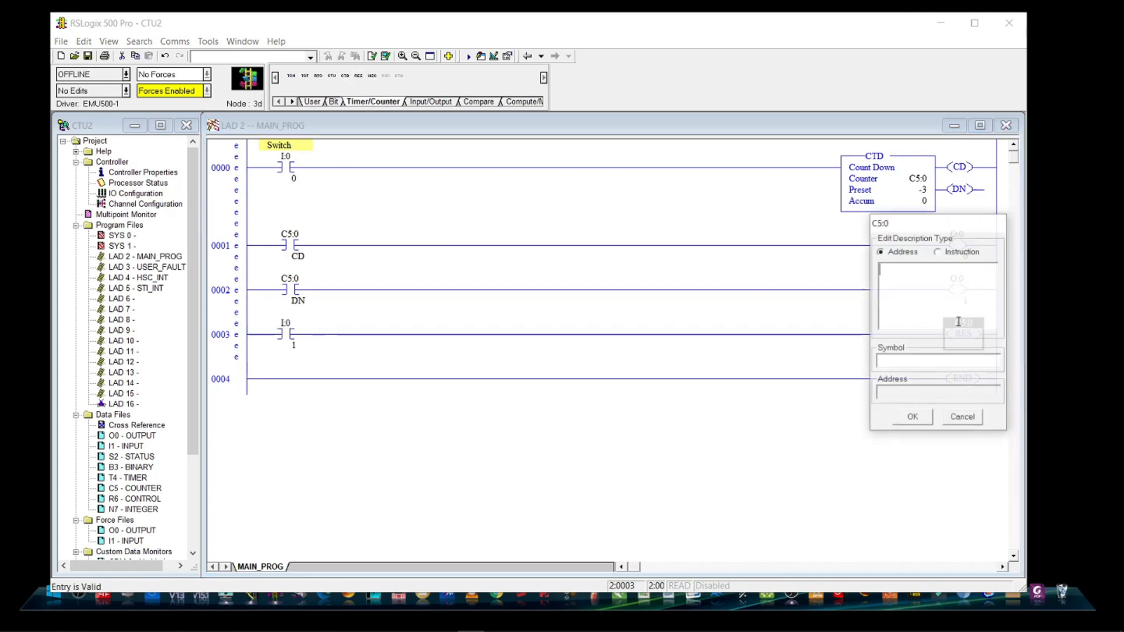
left_click(911, 417)
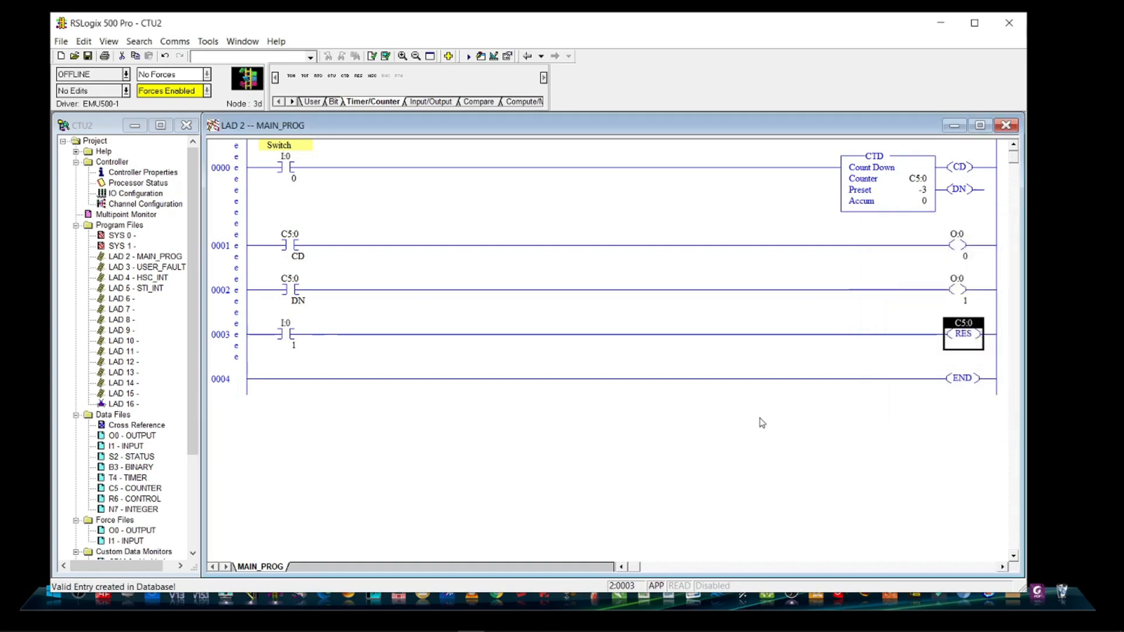
left_click(175, 41)
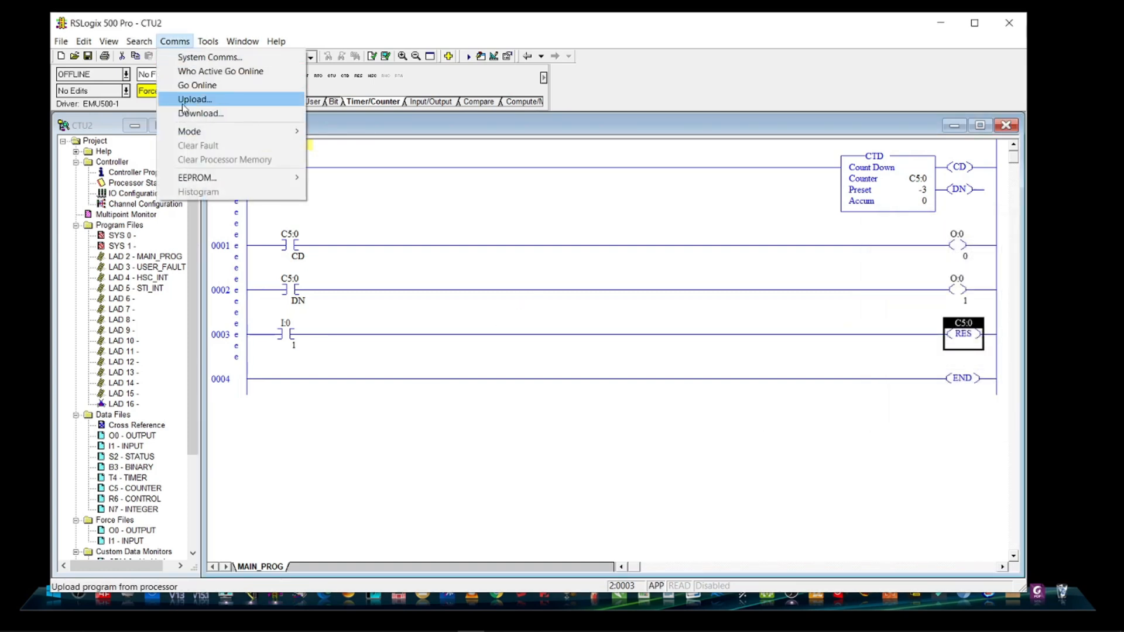
Download the program via Comms, confirm with Yes, and switch the MicroLogix 1000 to Run.
left_click(199, 114)
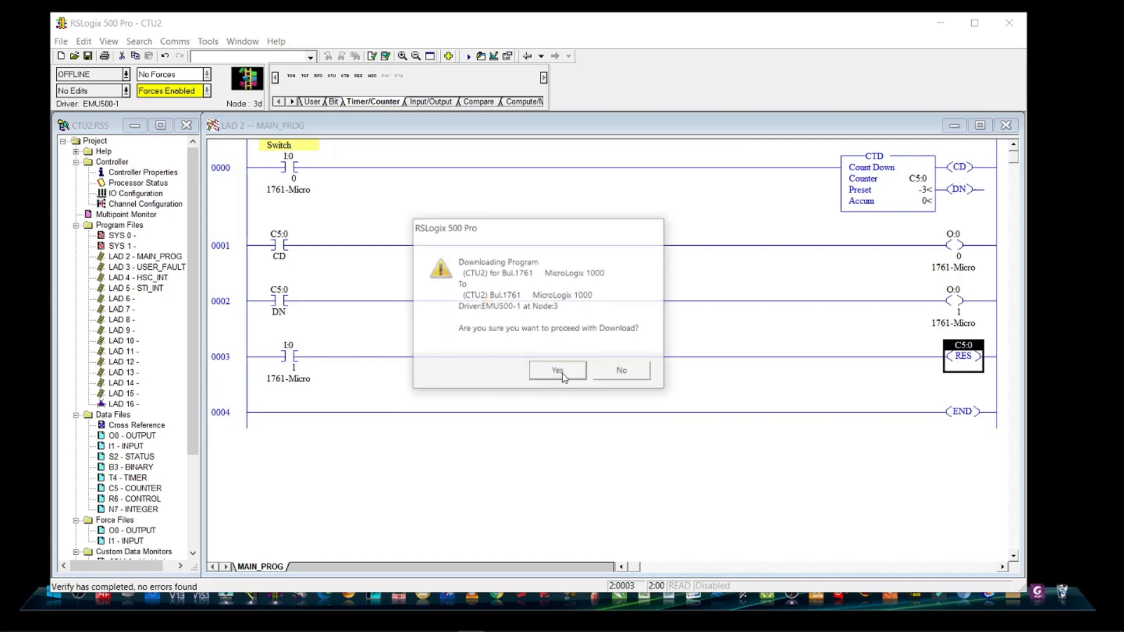
left_click(558, 369)
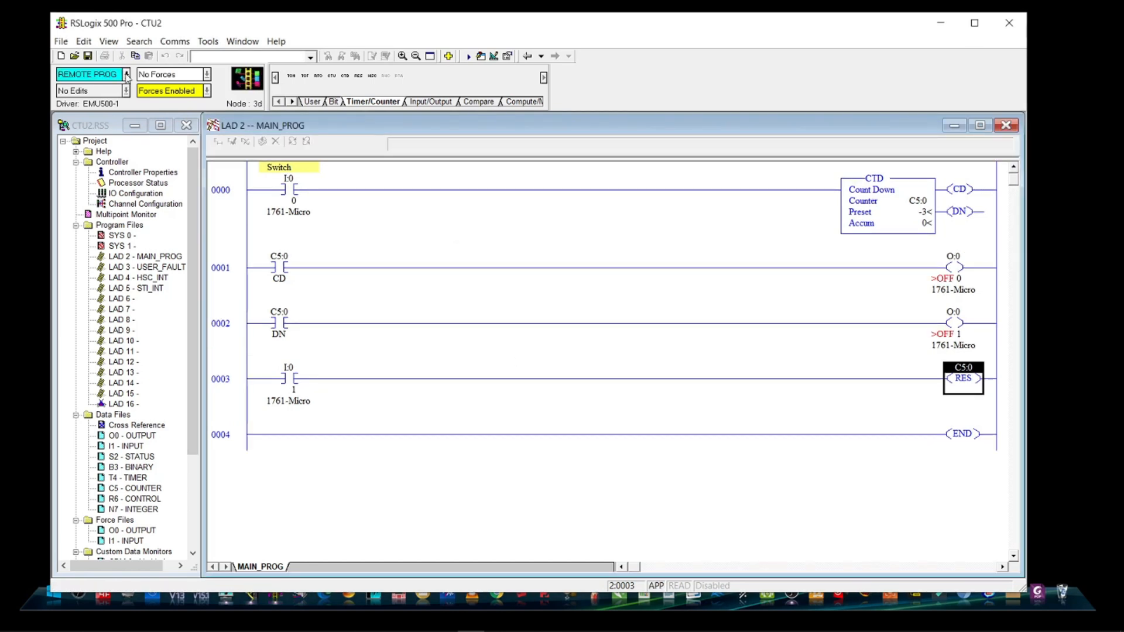
left_click(127, 74)
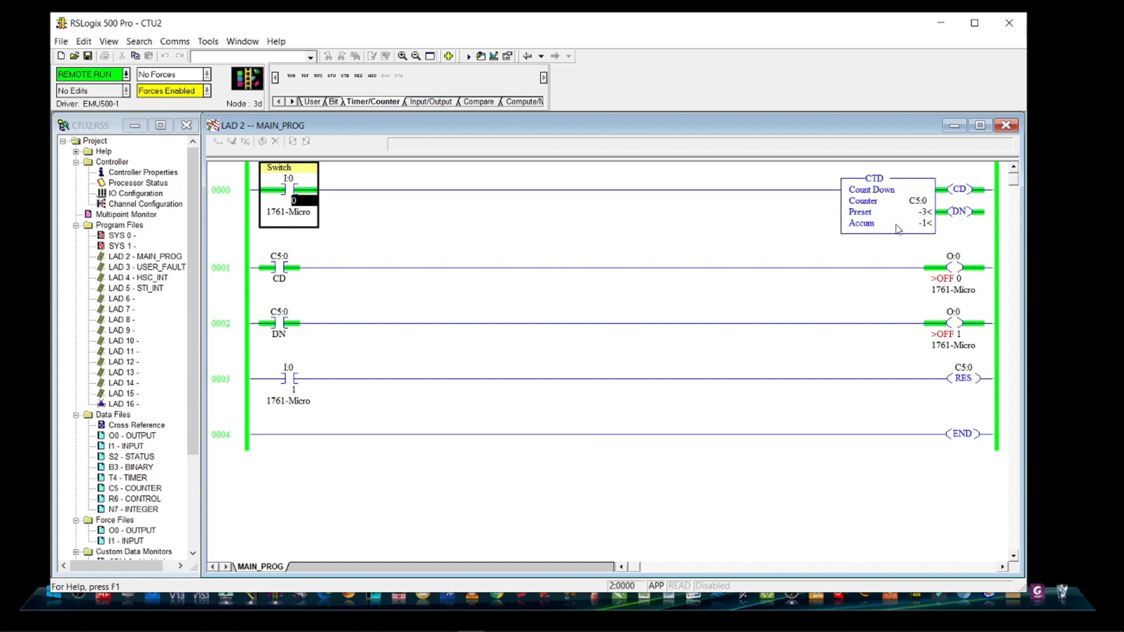
Toggle the I:0/0 Switch bit twice so C5:0 decrements past its preset to -4 with DN set.
right_click(291, 189)
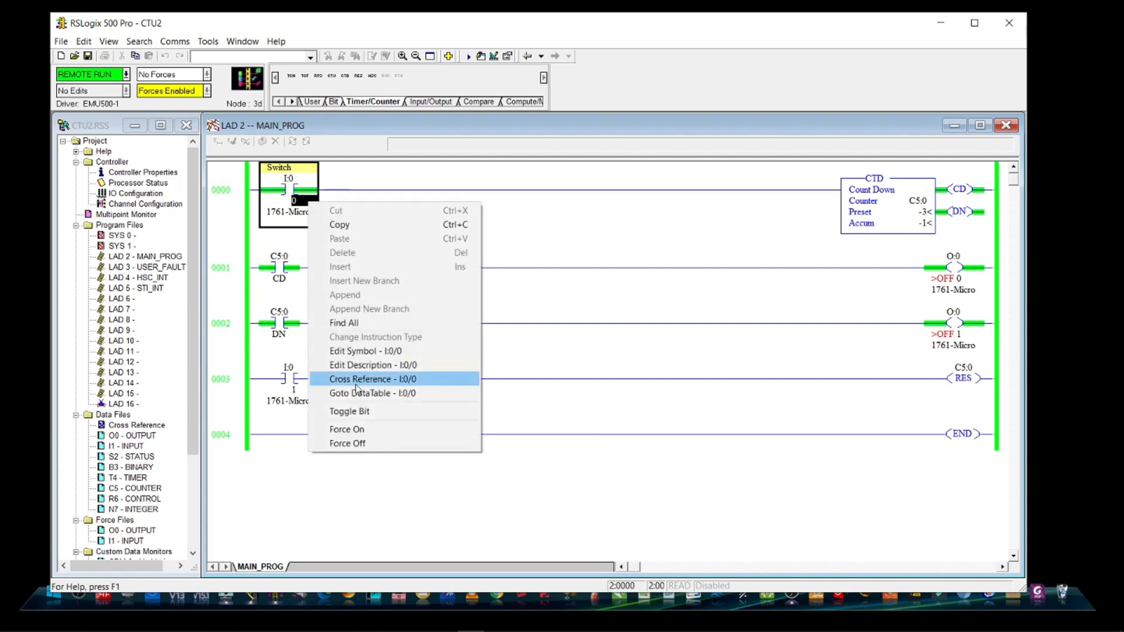
mouse_move(350, 412)
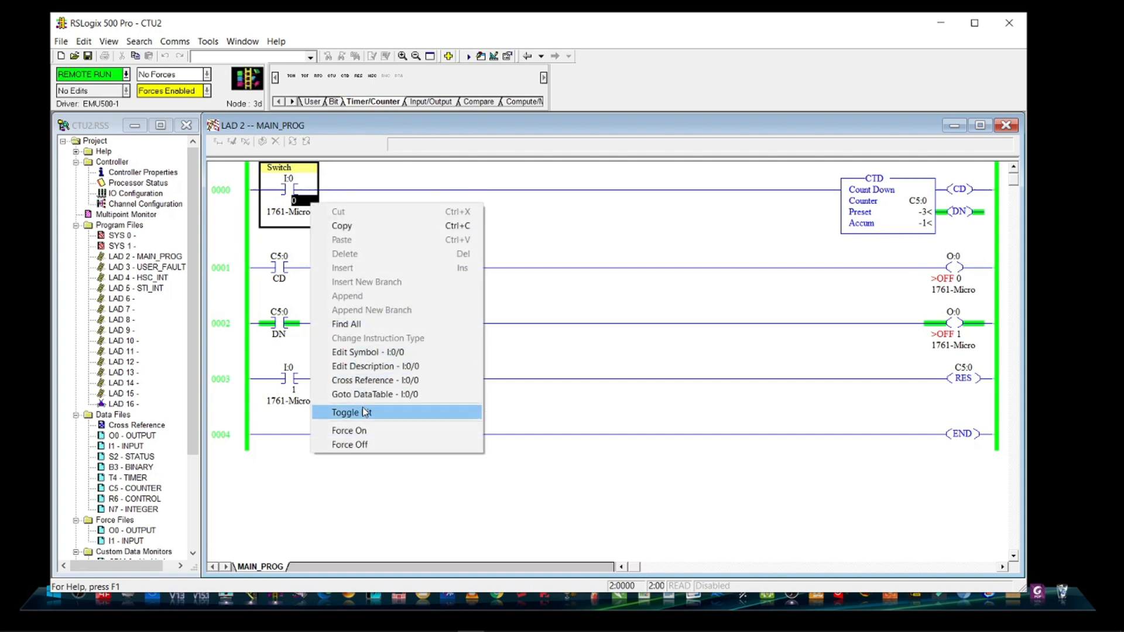
left_click(344, 412)
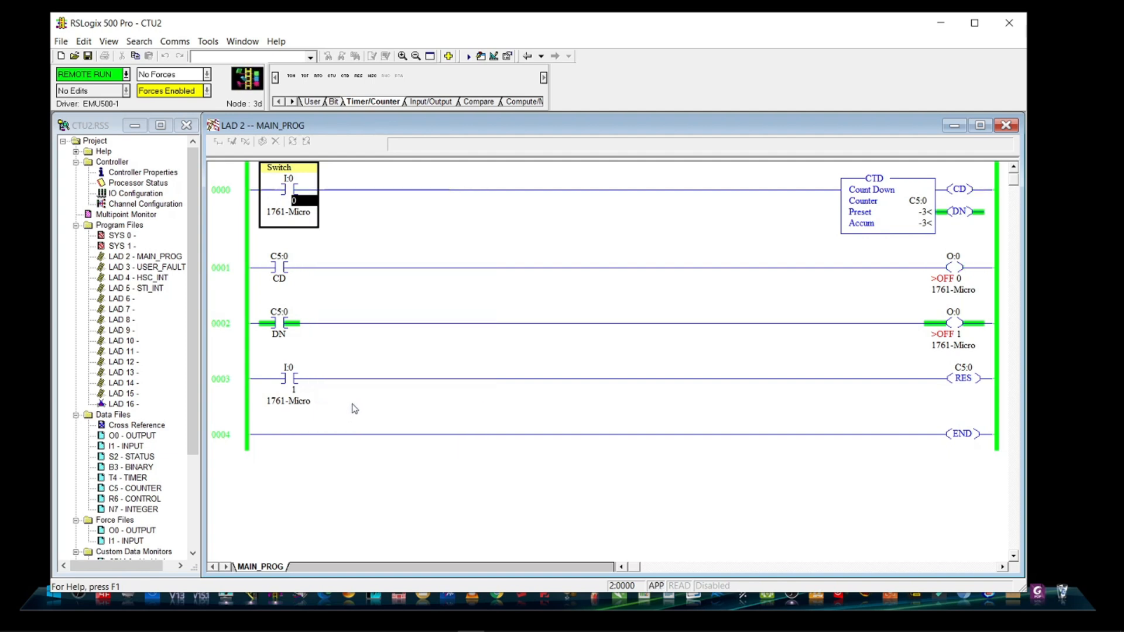
right_click(286, 190)
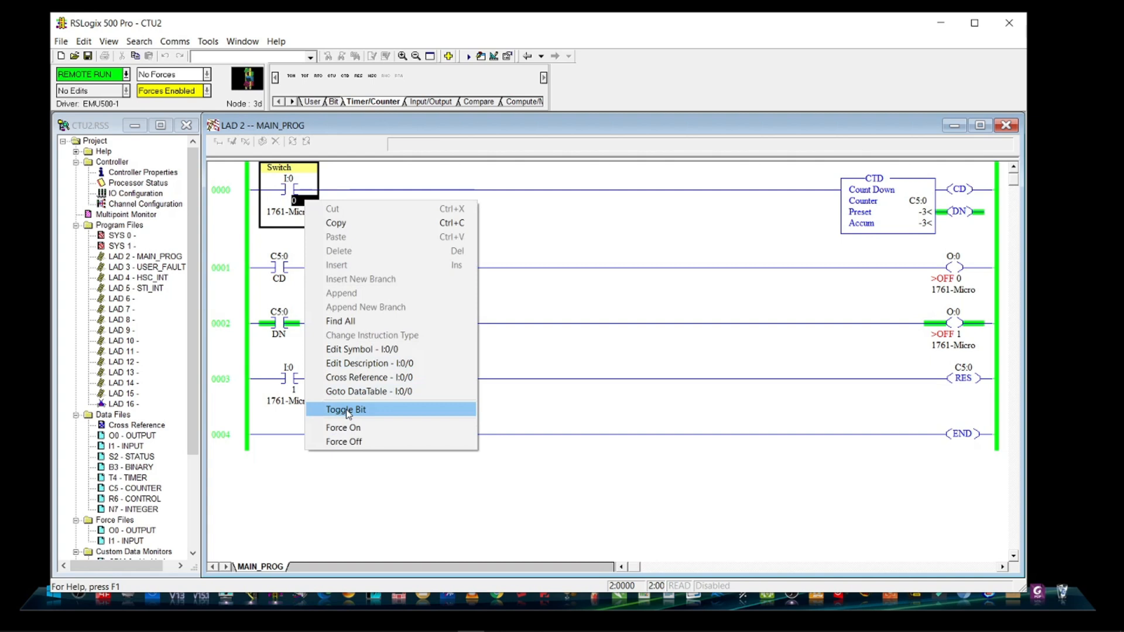
left_click(346, 410)
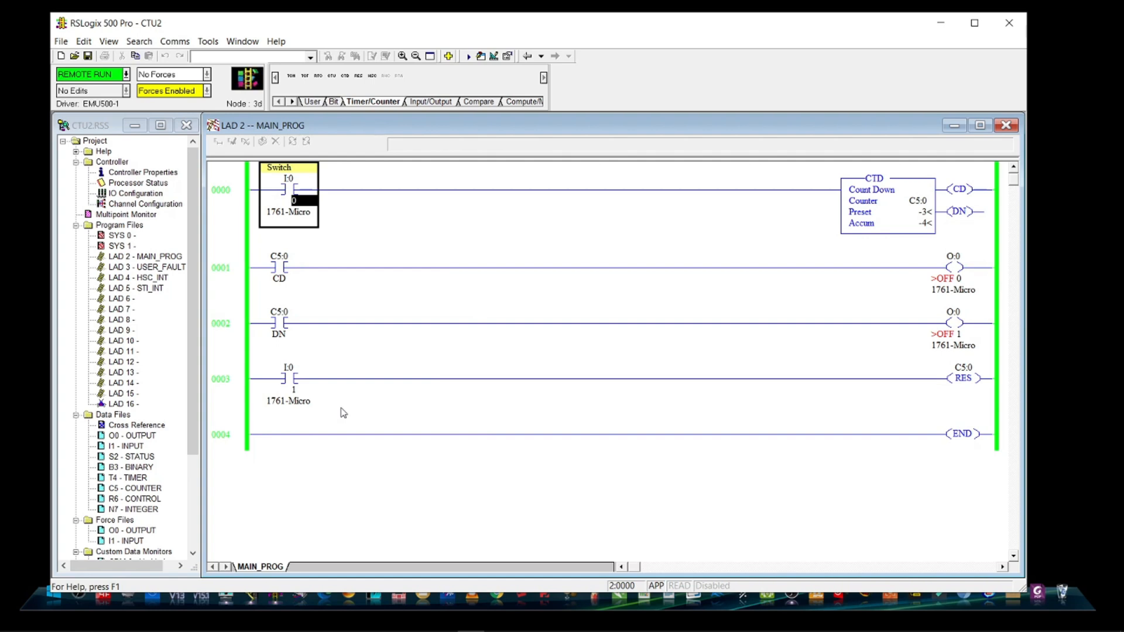
Toggle I:0/1 to reset C5:0, toggle I:0/0 to count down, reset again, then close the CTU2 project.
right_click(287, 378)
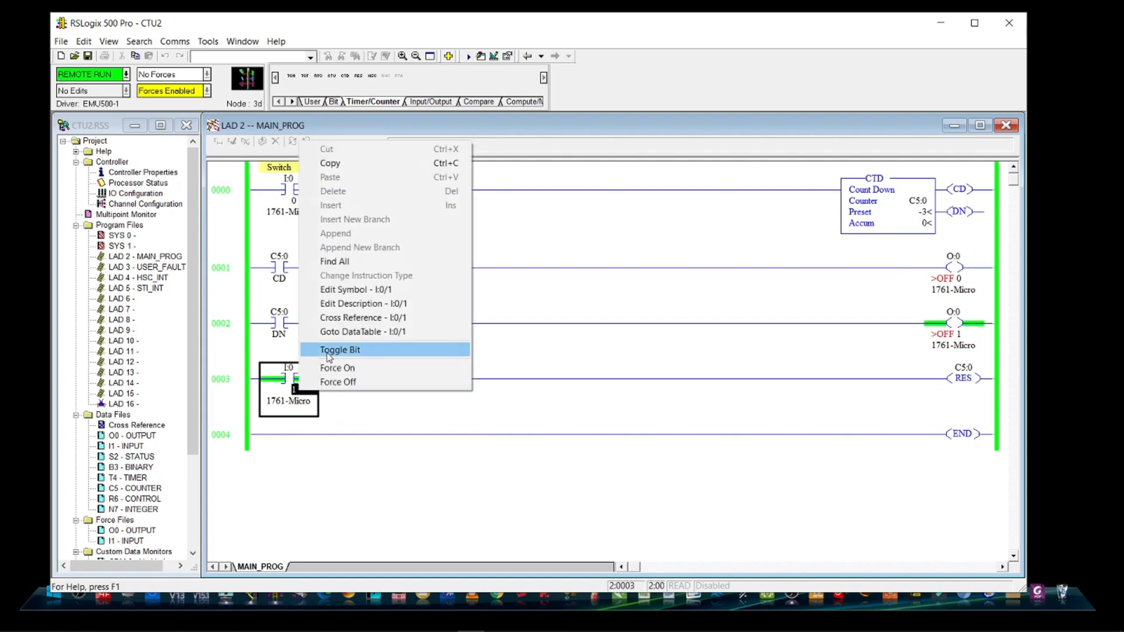
left_click(339, 350)
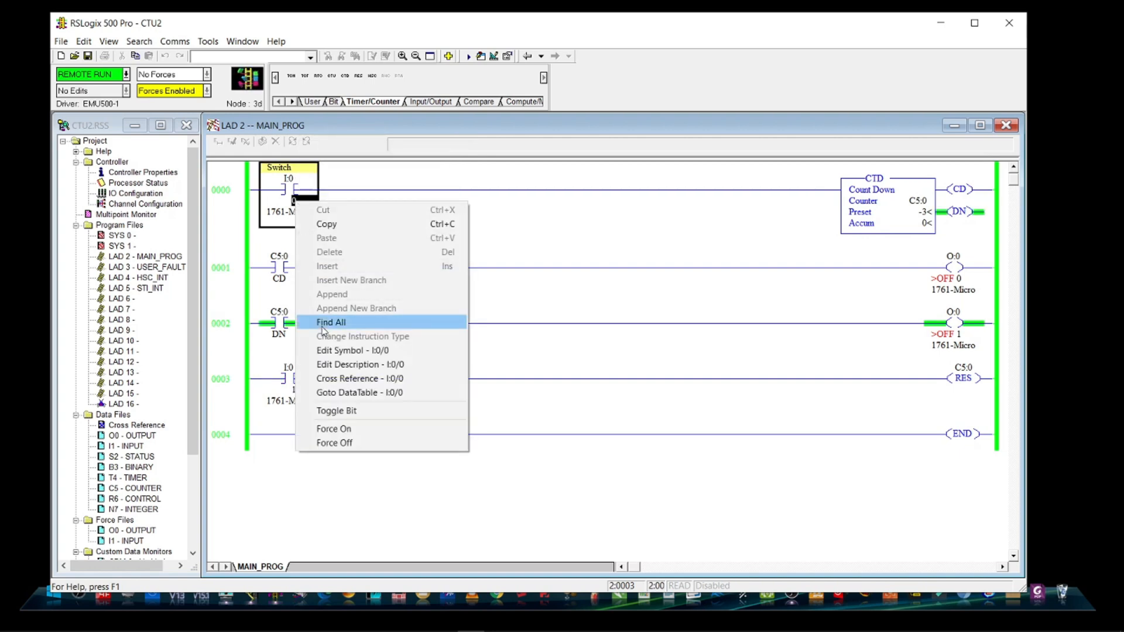
left_click(336, 409)
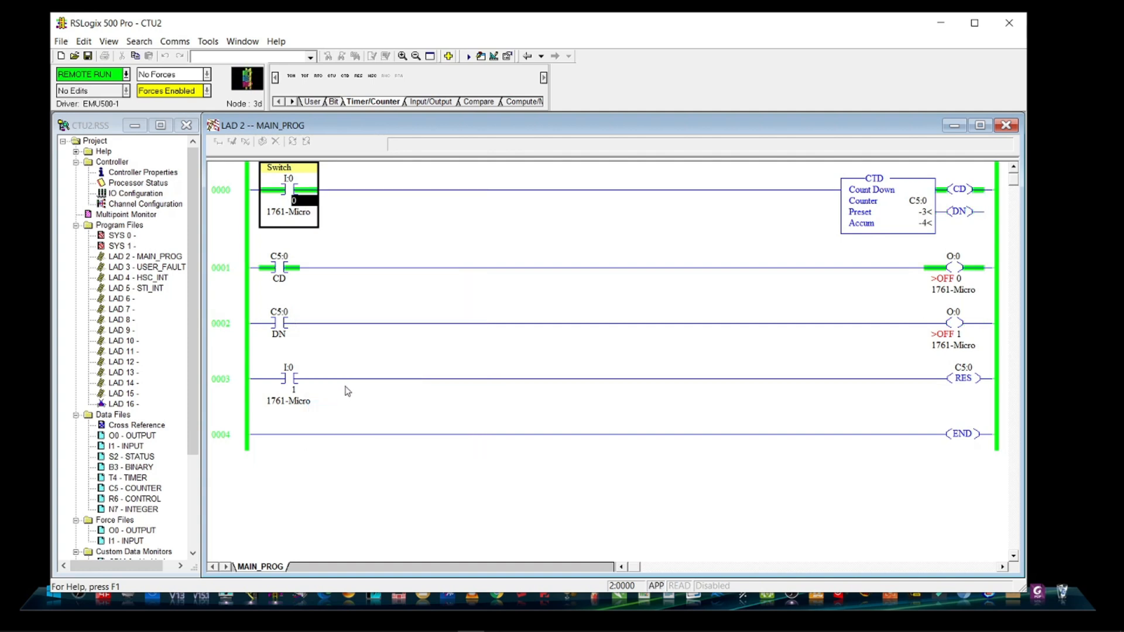
right_click(289, 378)
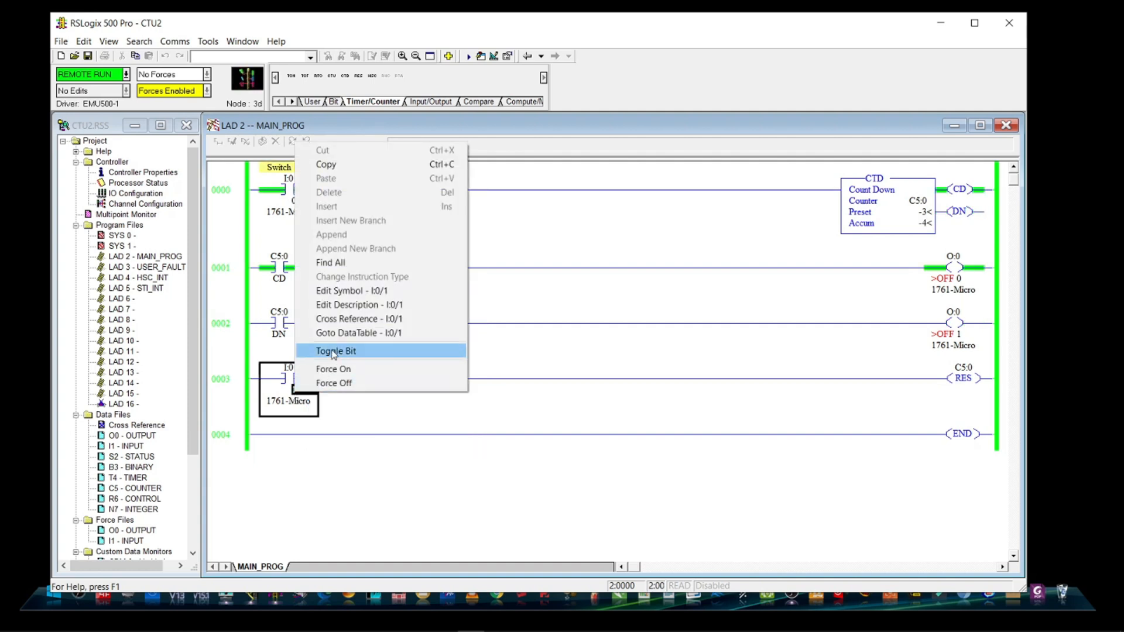
left_click(335, 350)
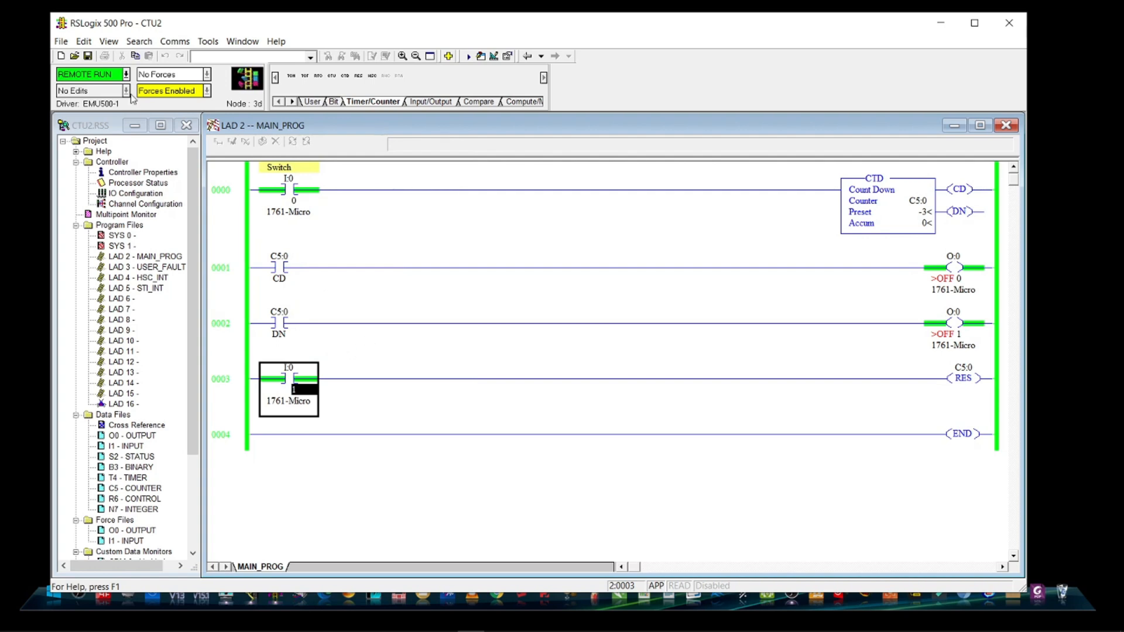
left_click(1008, 125)
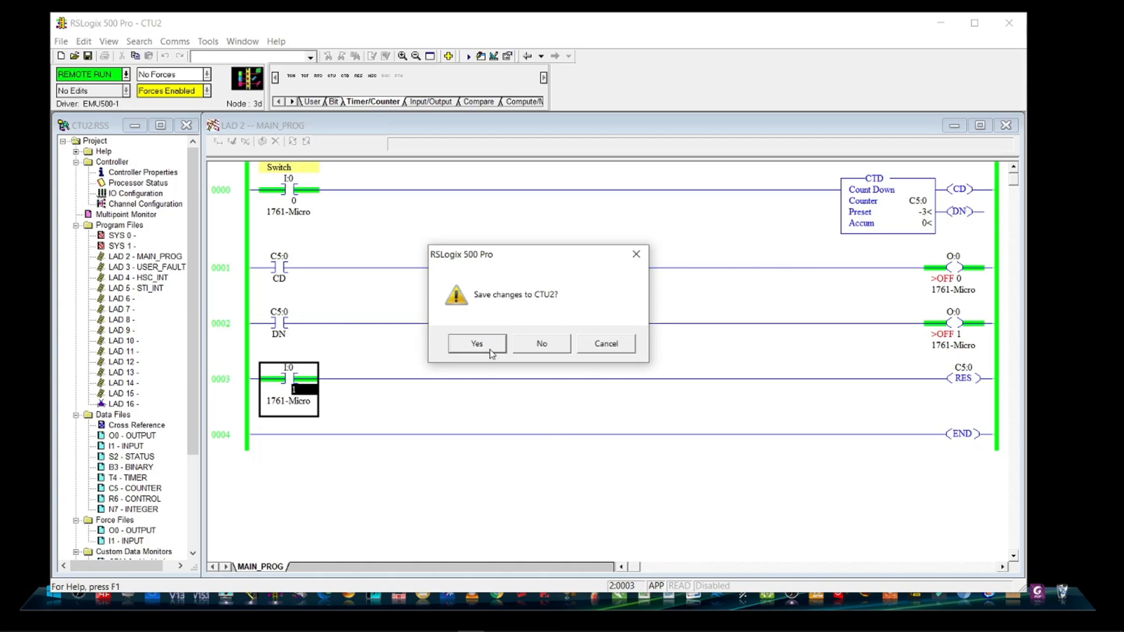